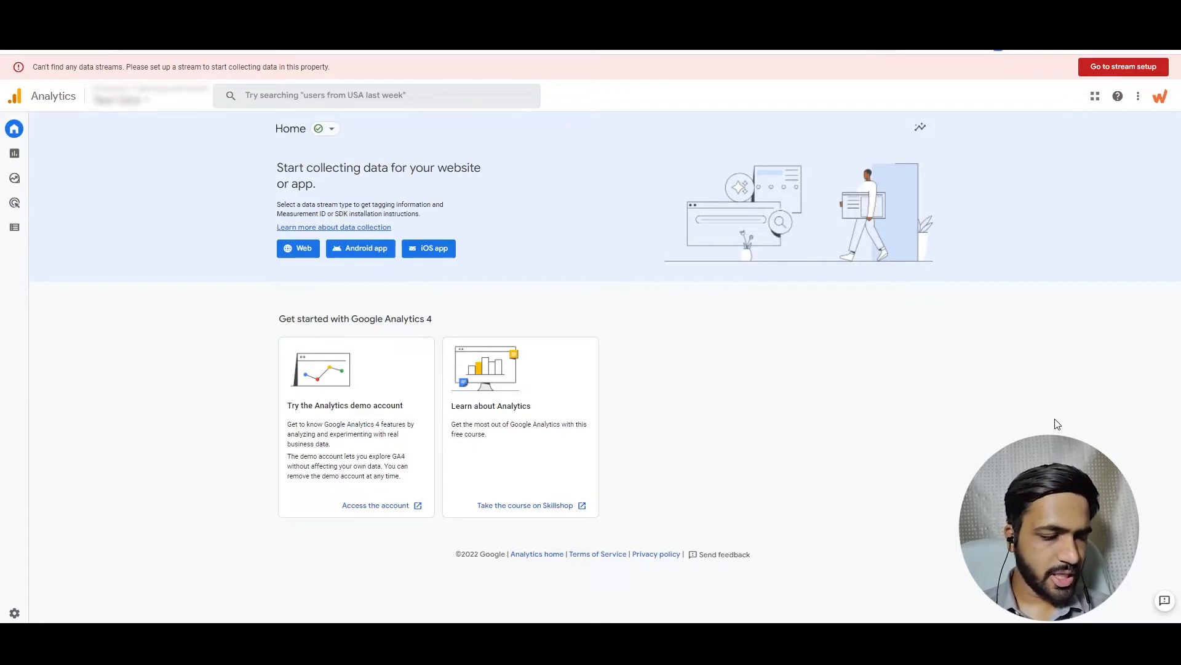
mouse_move(856, 354)
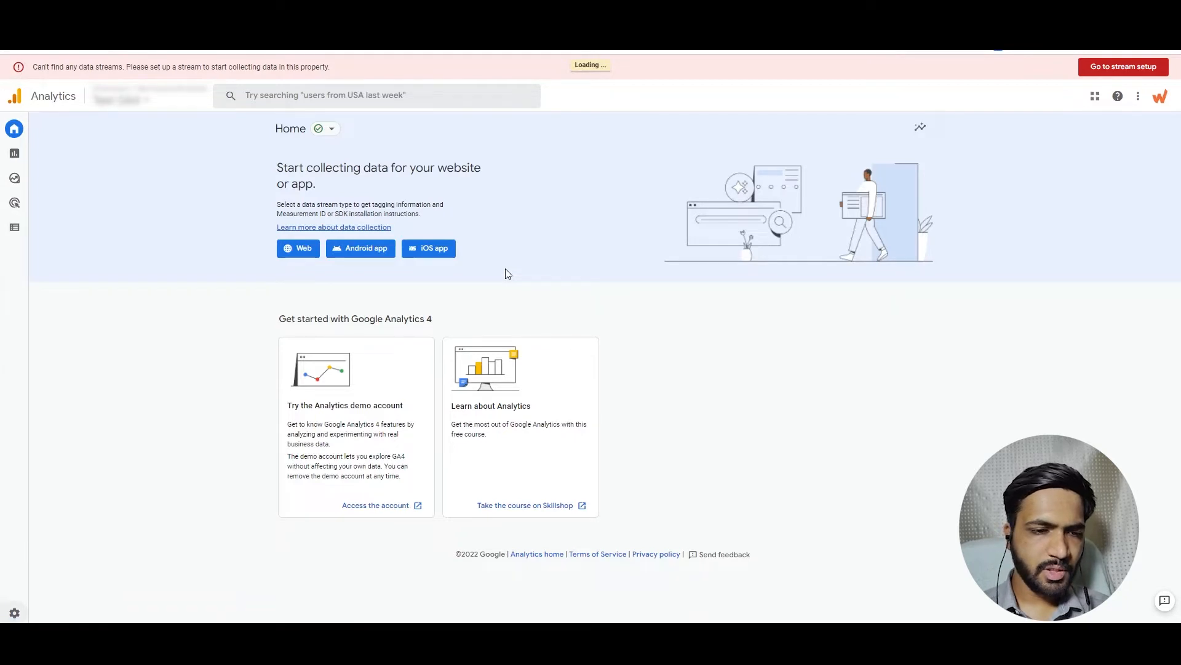
Open the property's Admin settings from the gear icon in the sidebar.
click(14, 611)
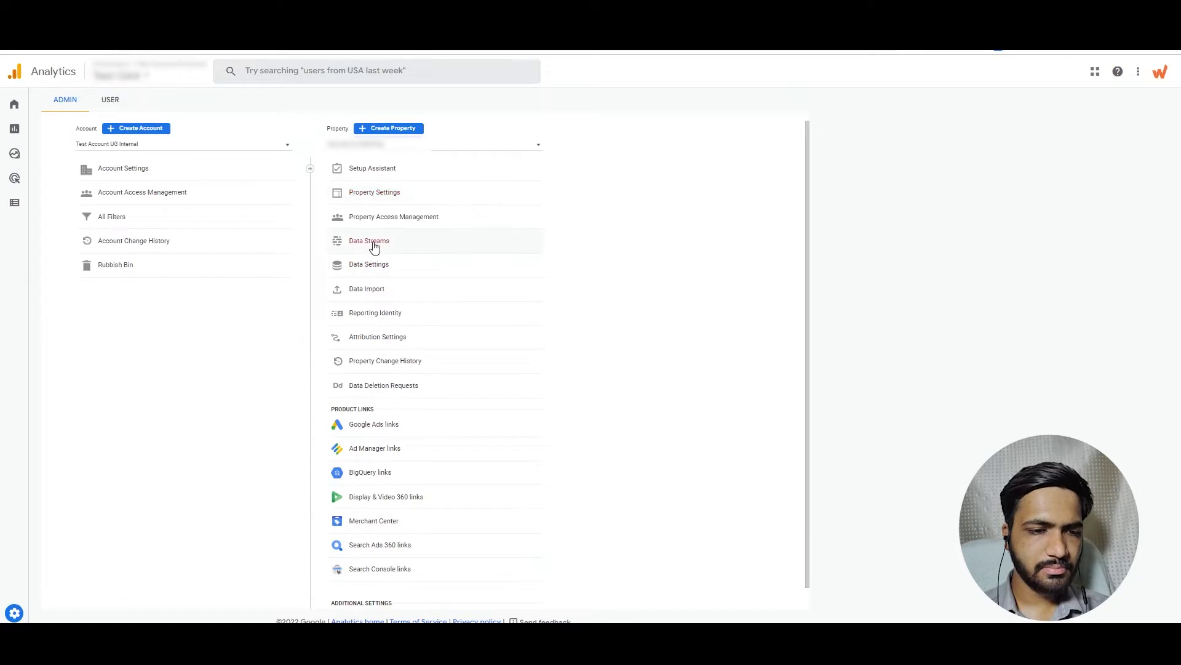
Open Data Streams in the Property column.
click(368, 240)
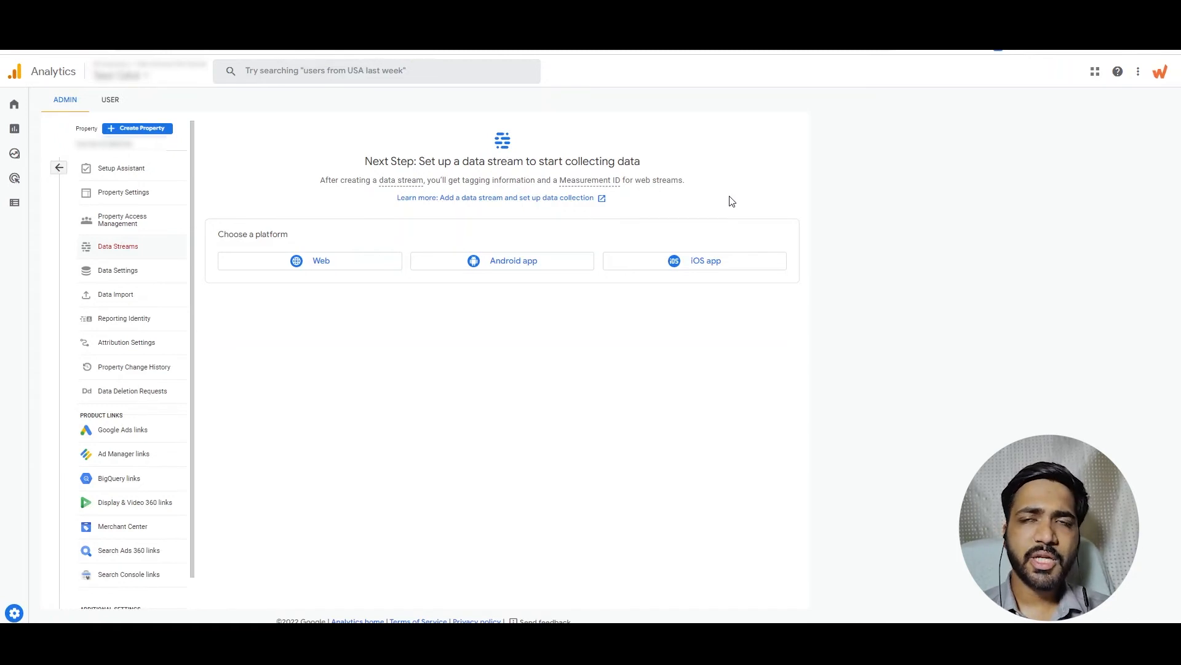
mouse_move(352, 268)
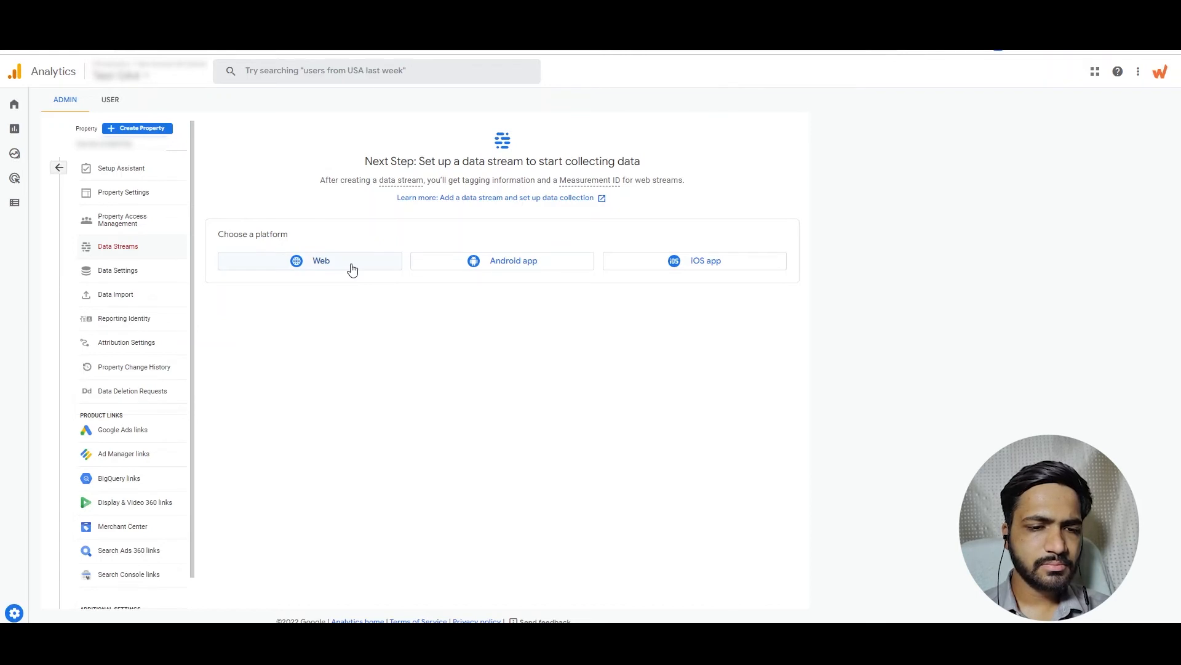
Choose the Web platform and enter upgrowth.in as the website URL.
click(319, 259)
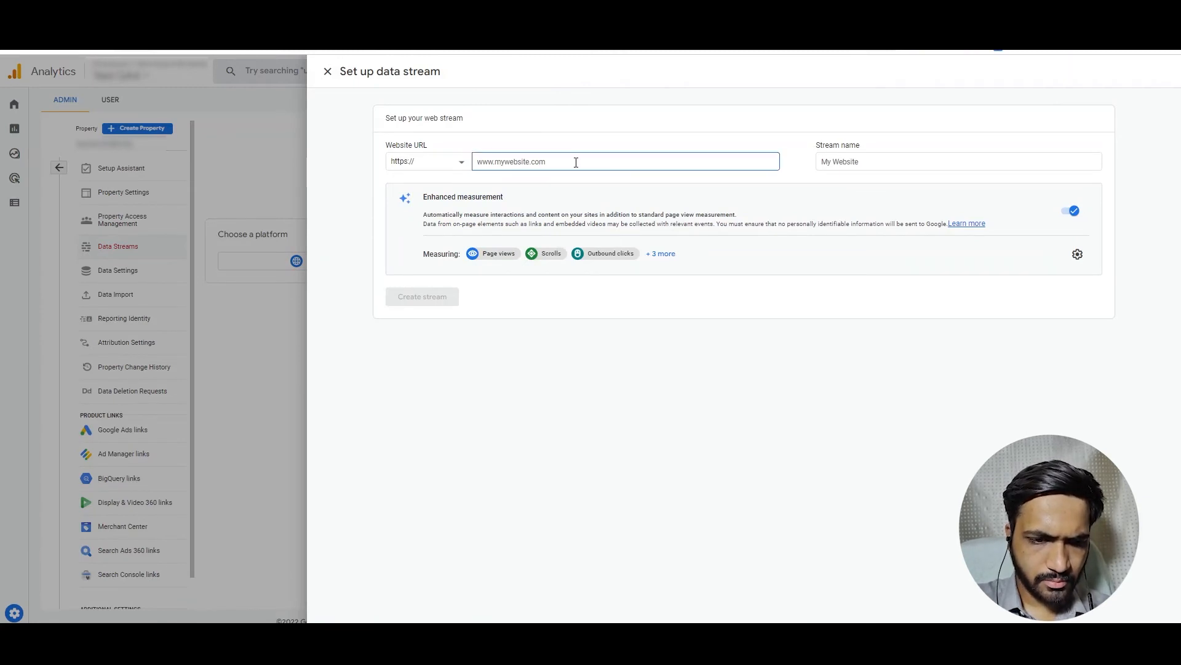
text(upd)
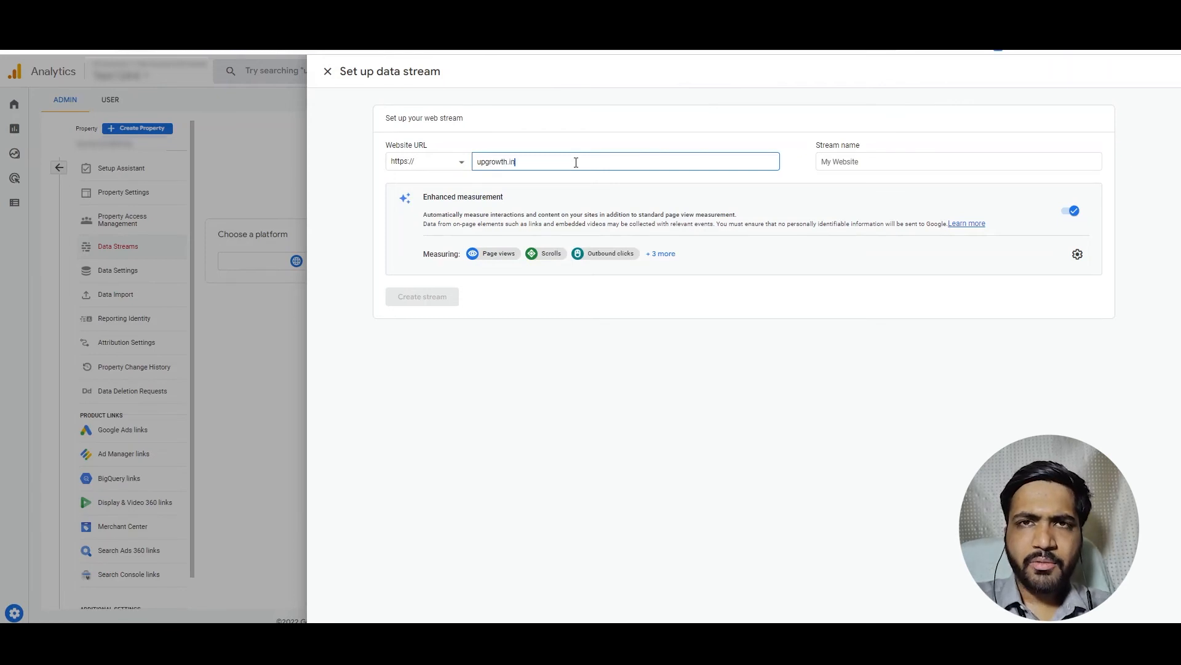
mouse_move(848, 177)
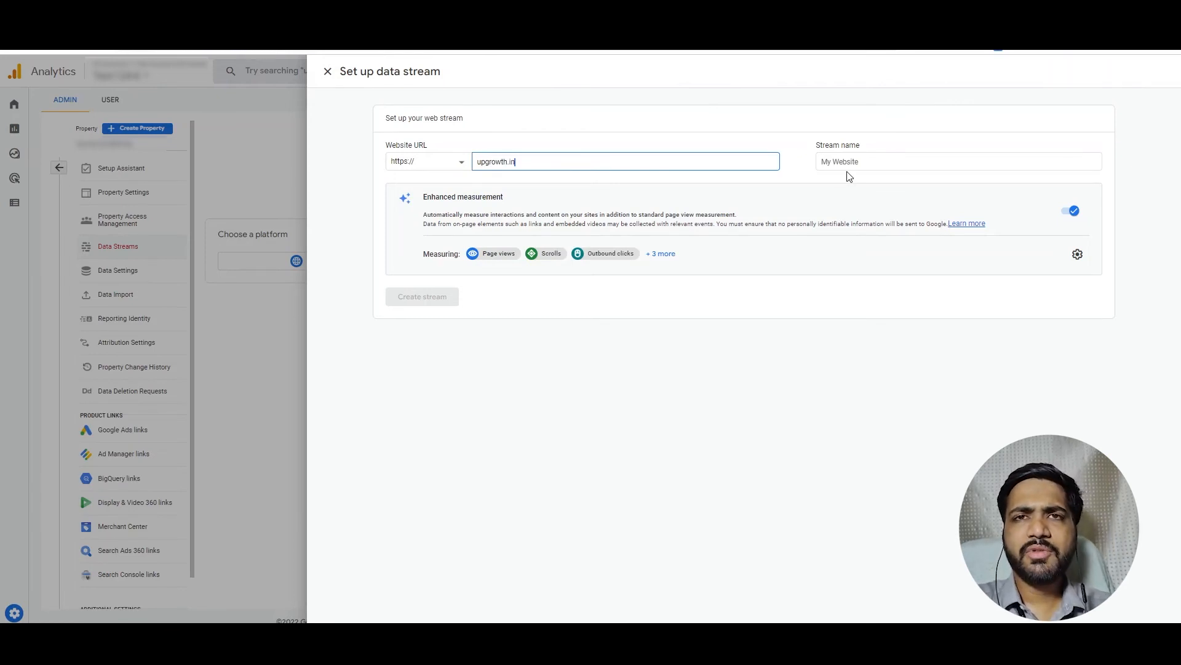
click(958, 161)
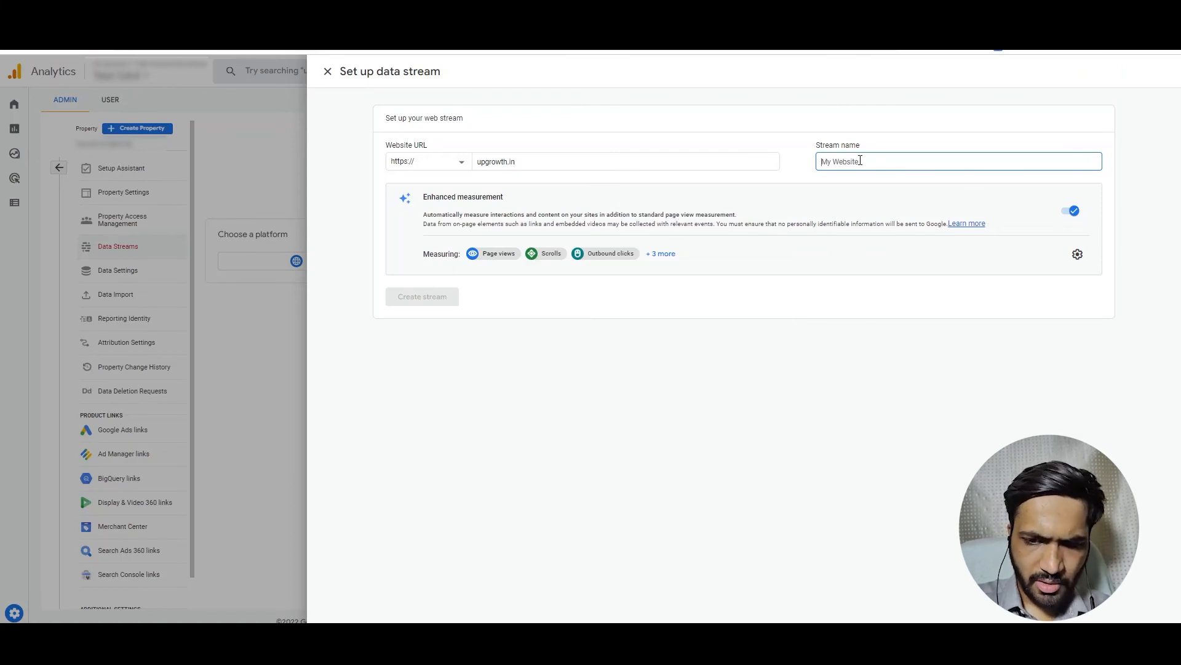
Name the web stream 'upgrowth.in' and create the stream.
text(IO)
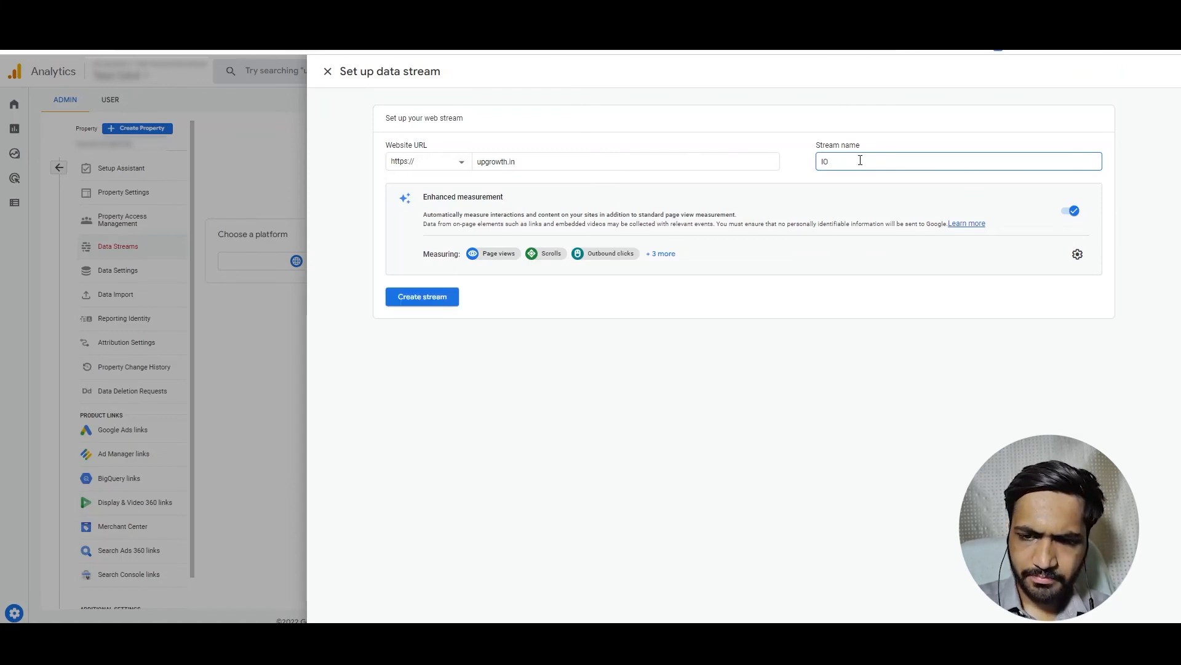
text(IOS -)
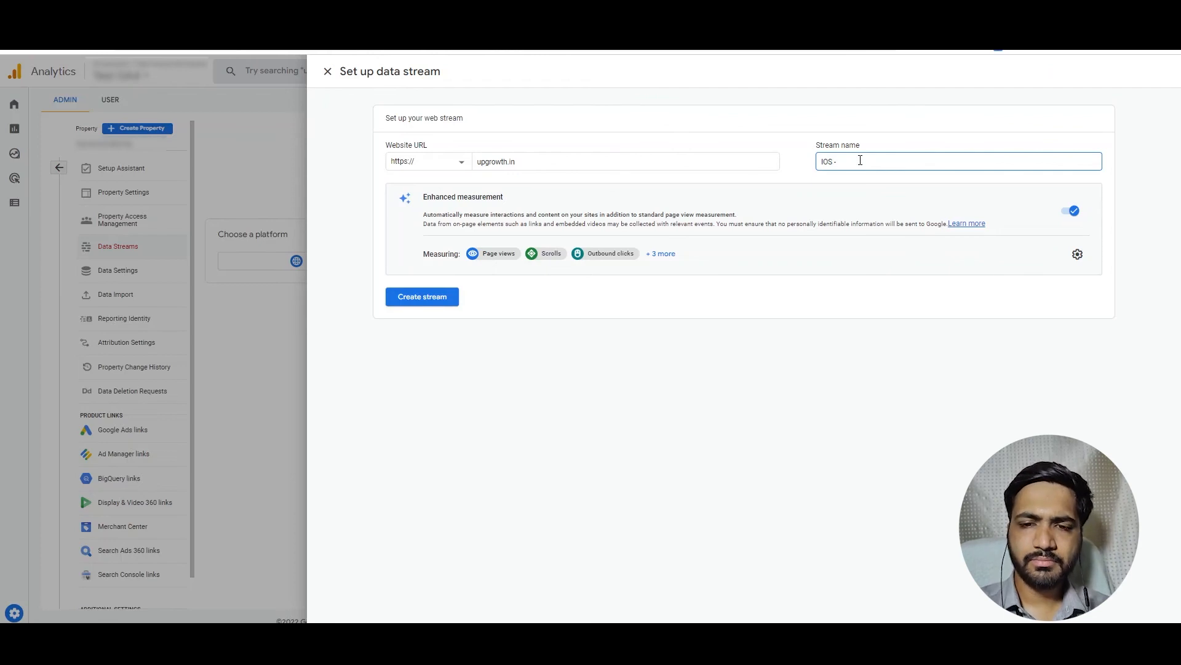
text(App N)
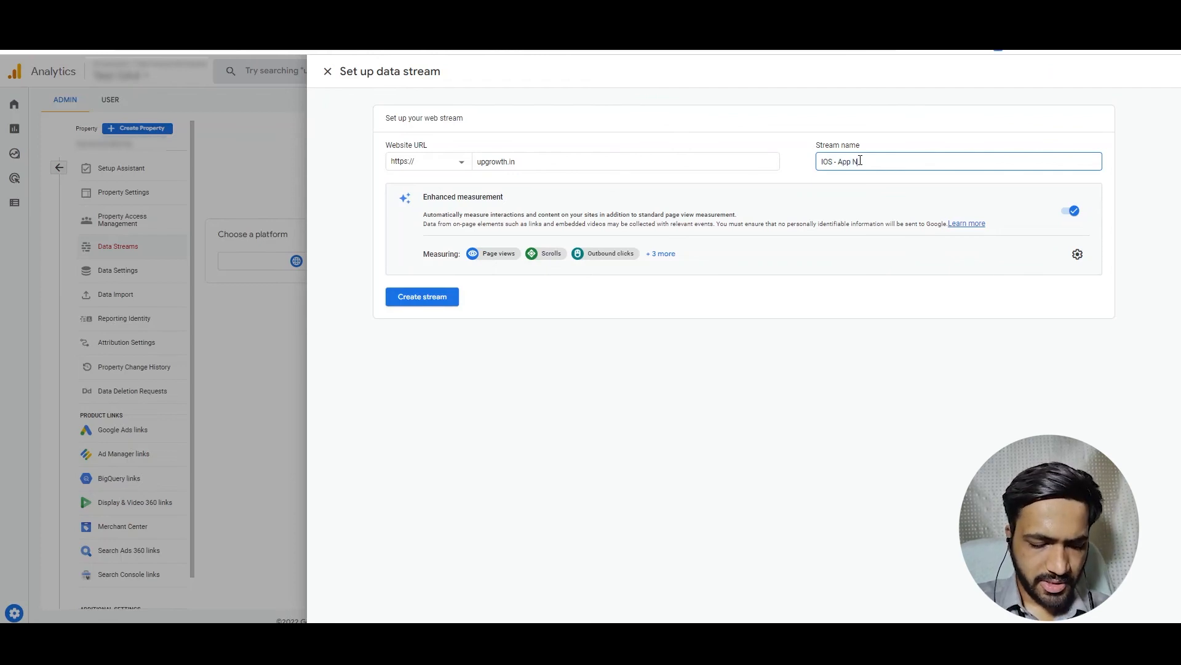
text(ame)
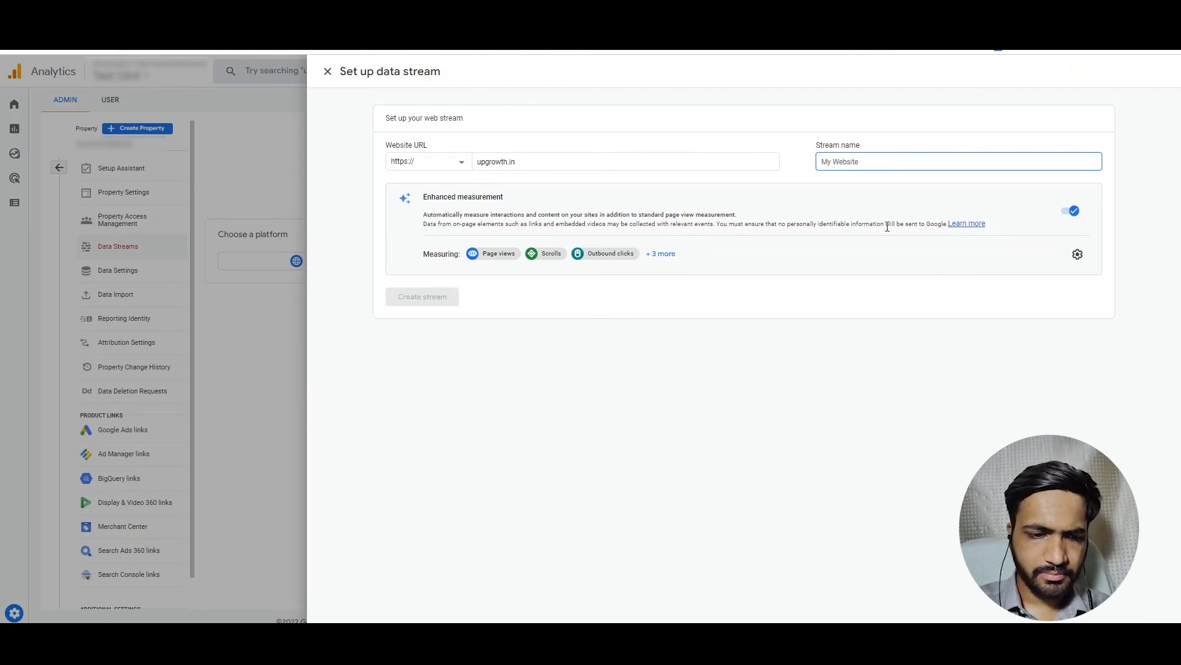
text(upgrowth)
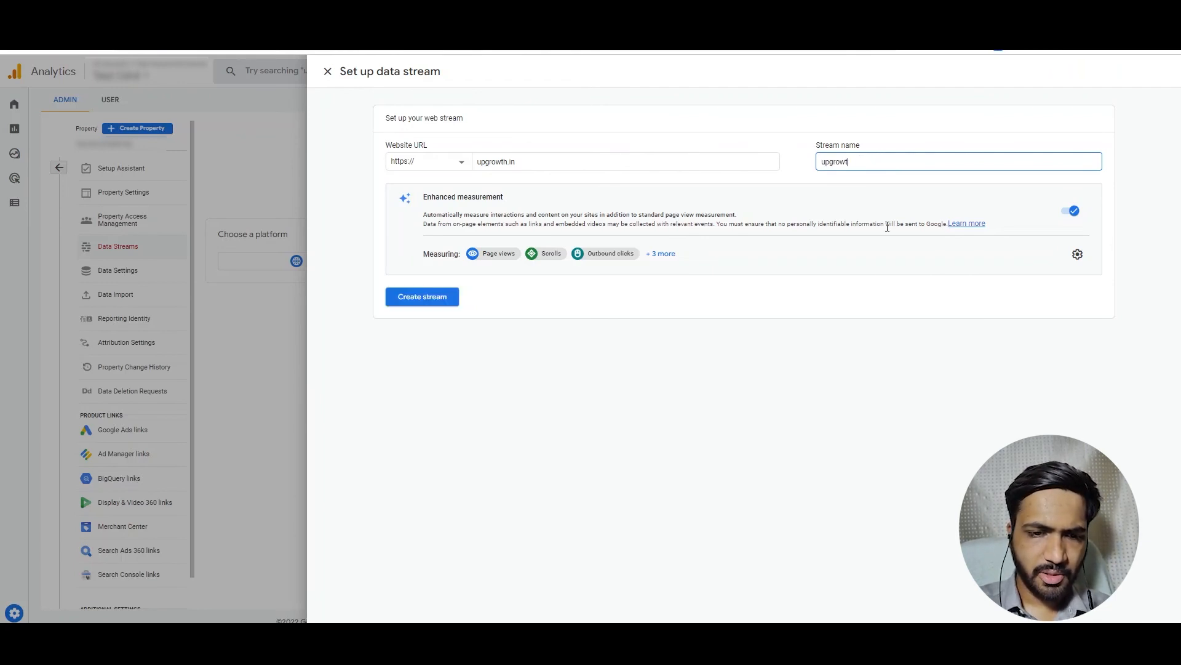
text(h.in)
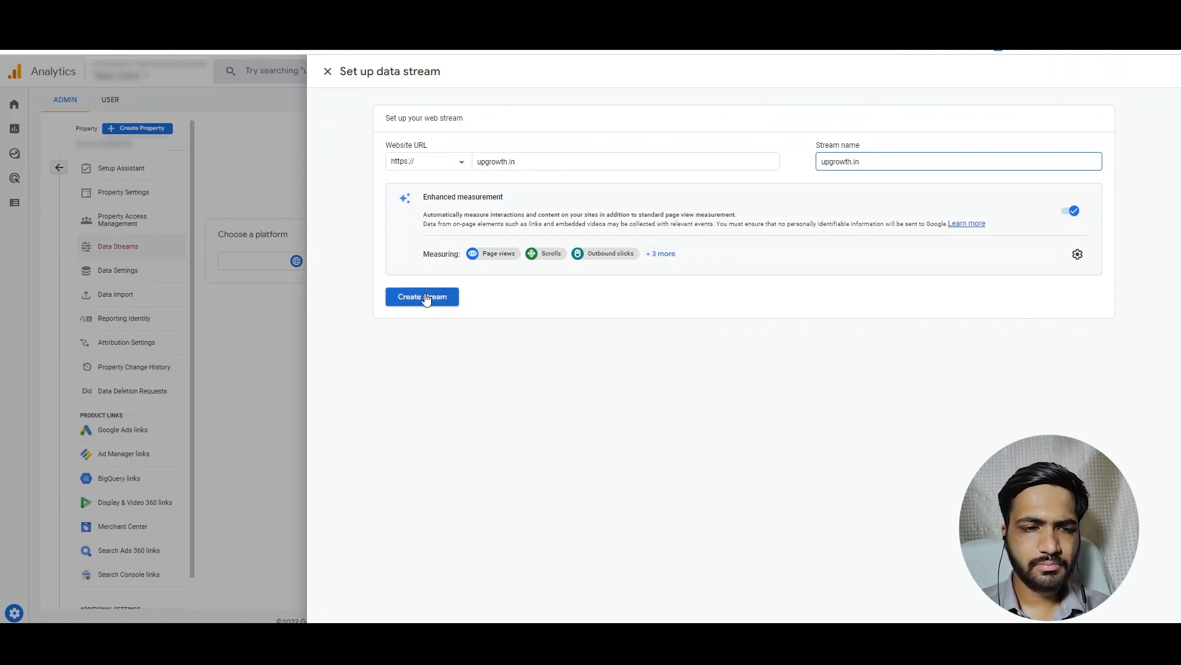
click(422, 296)
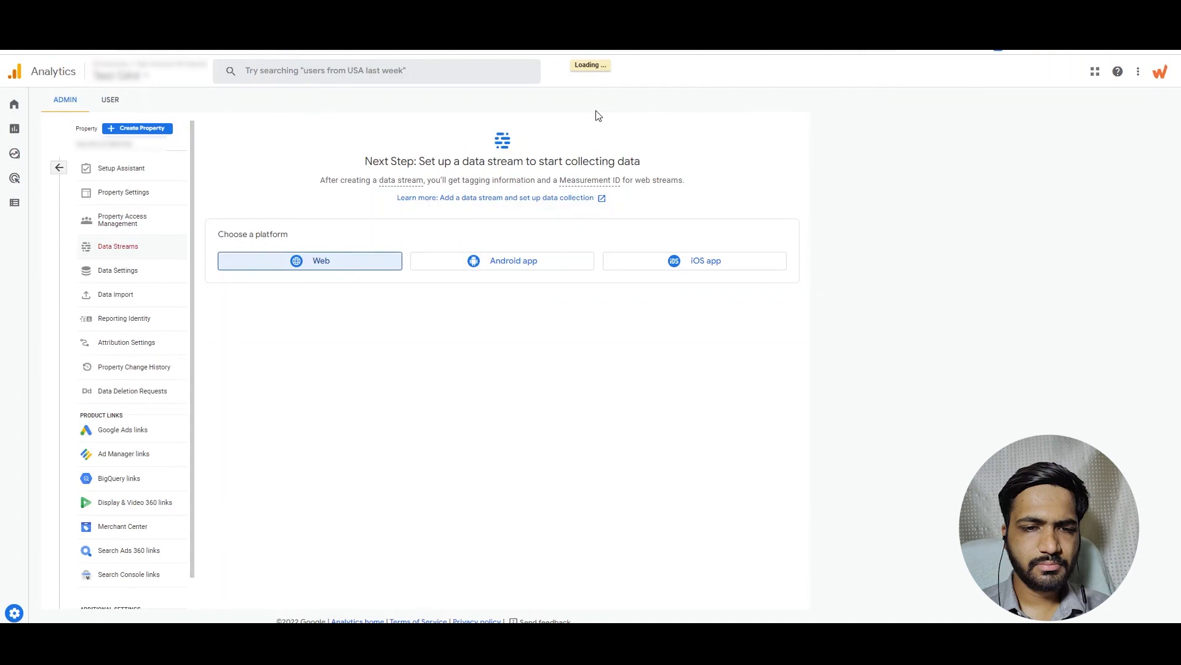
click(118, 246)
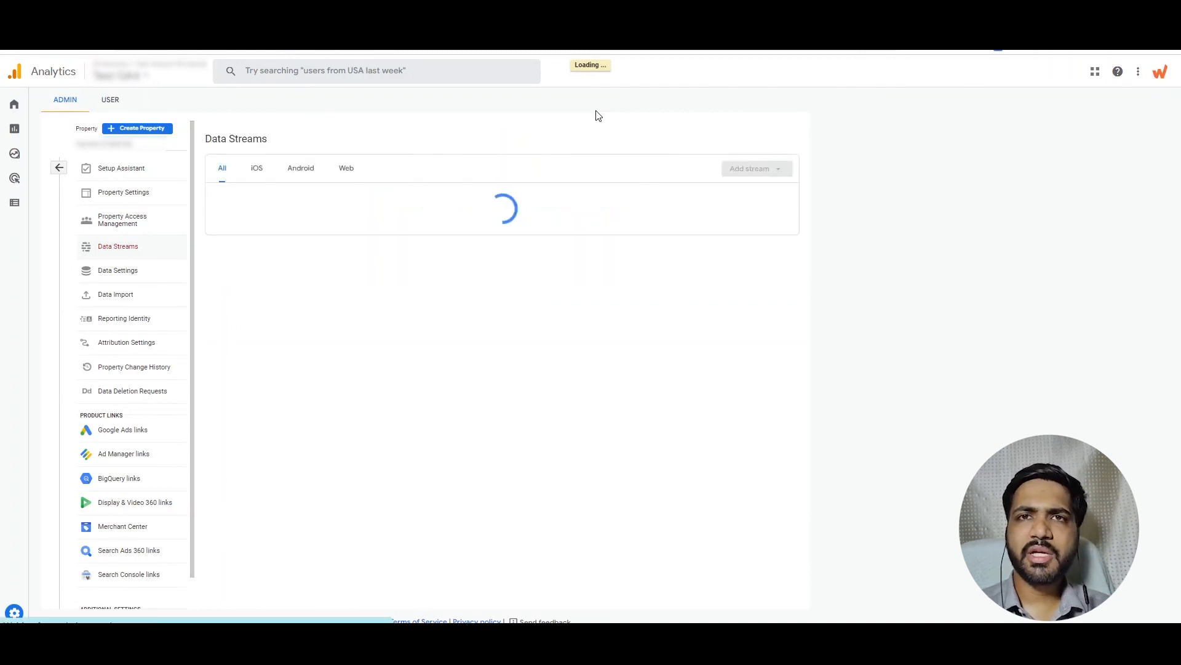